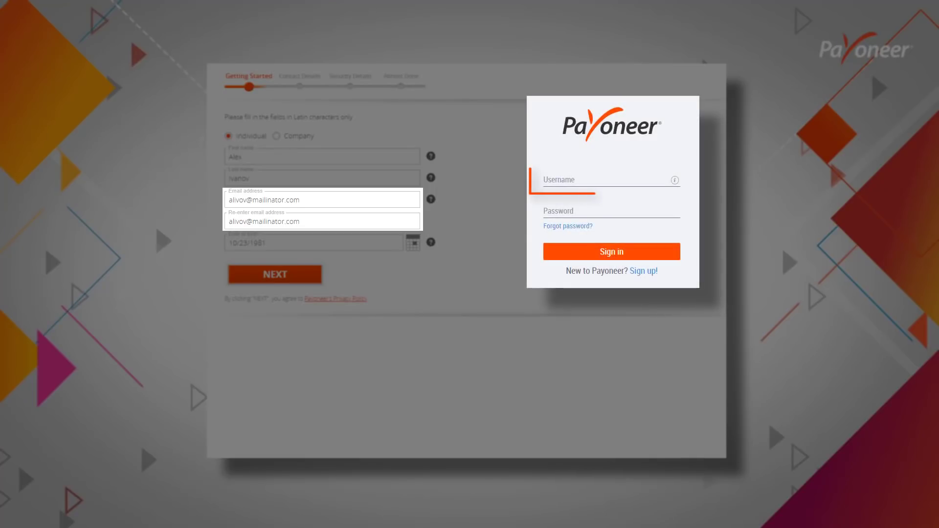
Begin sign-up as an Individual with name, email twice and date of birth, then continue
left_click(611, 180)
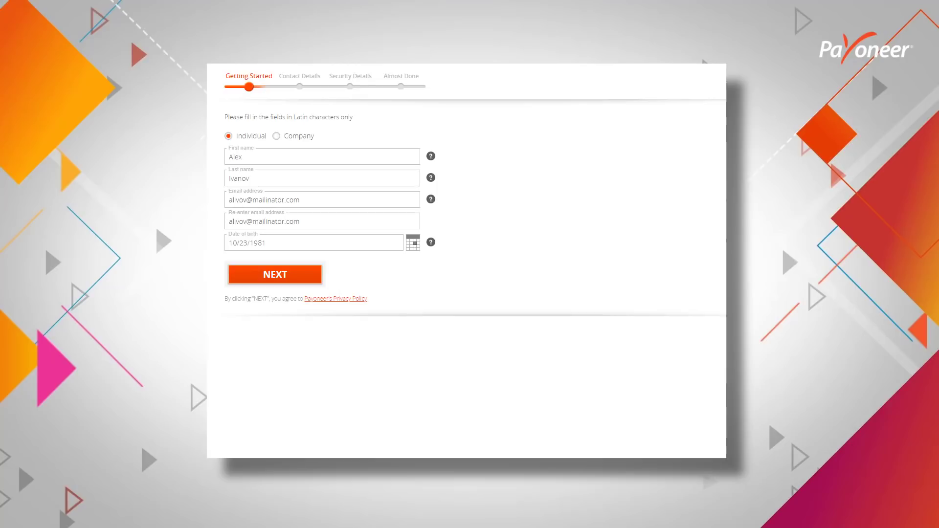
left_click(276, 136)
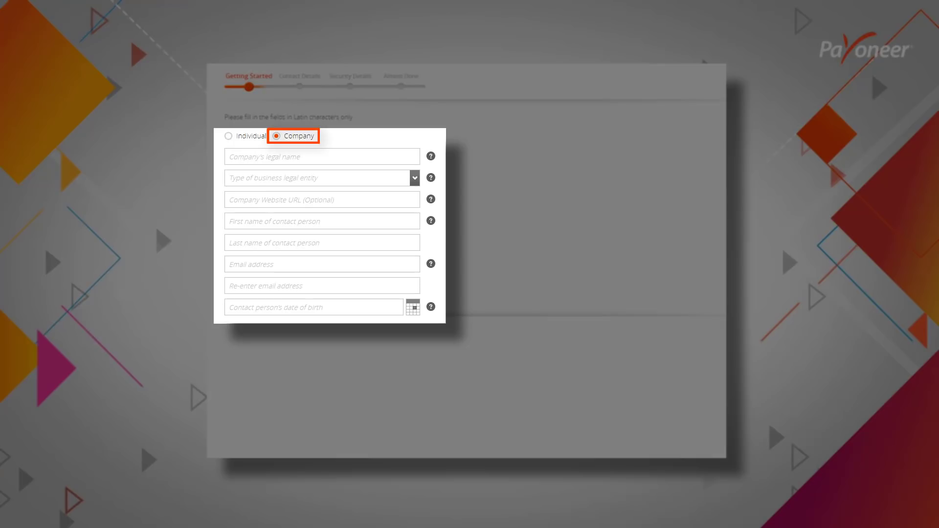
left_click(229, 136)
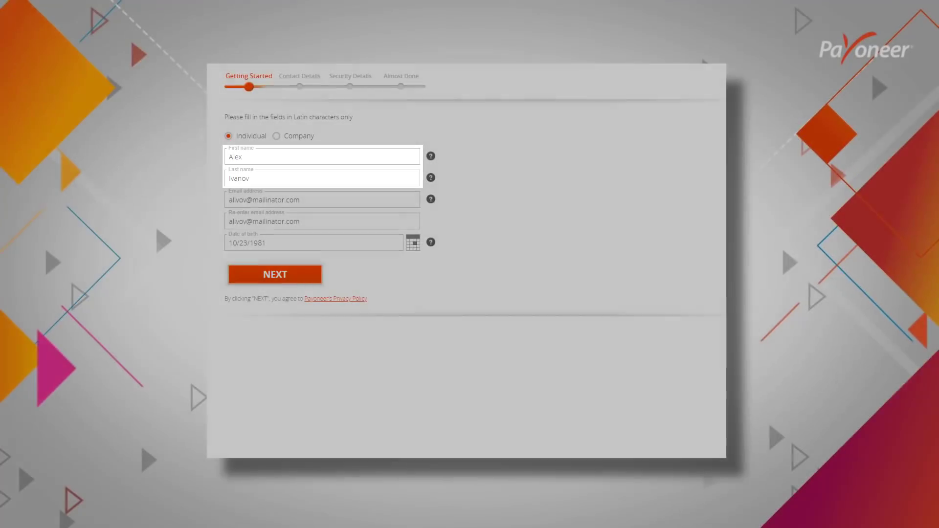
left_click(274, 274)
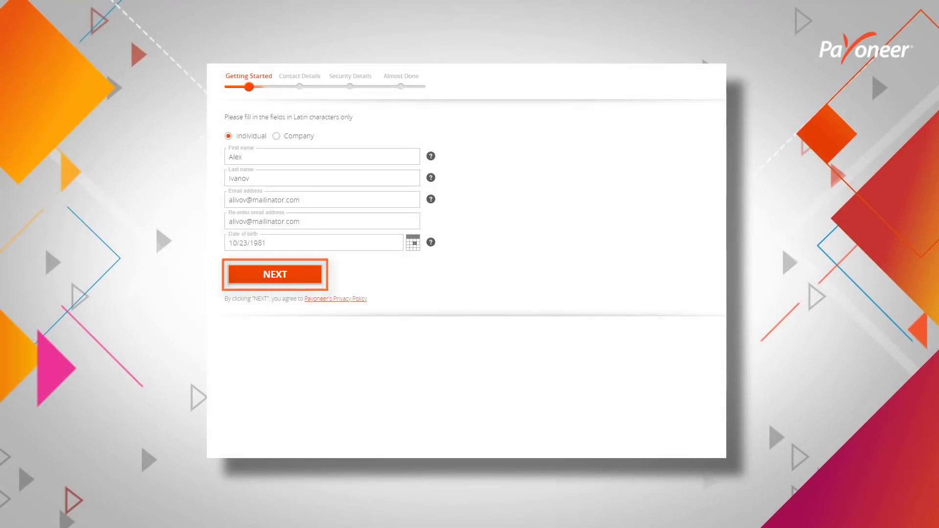
left_click(274, 274)
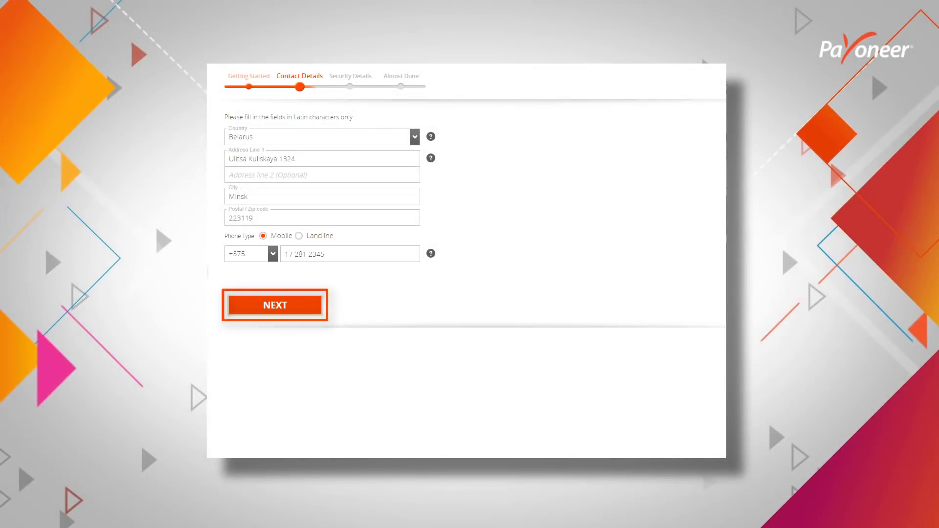
Confirm the Belarus Minsk address, postal code and mobile phone, continuing to Security Details
left_click(274, 305)
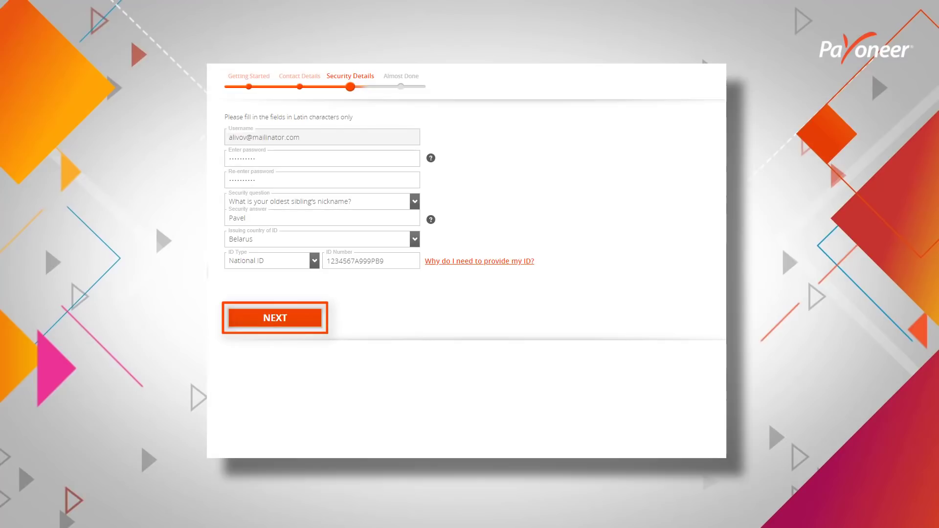
Confirm password, security question/answer and Belarus National ID, continuing to Almost Done
left_click(274, 317)
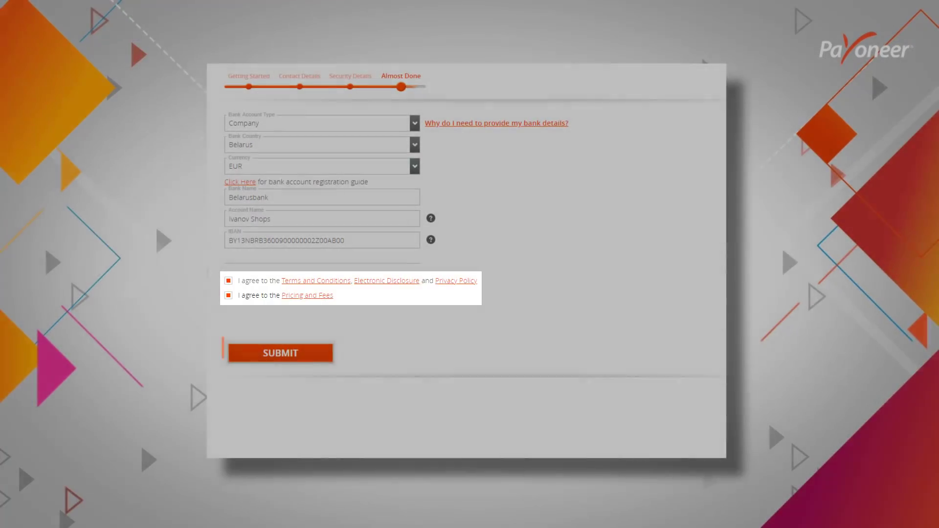
Accept the terms and pricing agreements and submit the Belarusbank EUR application
left_click(280, 353)
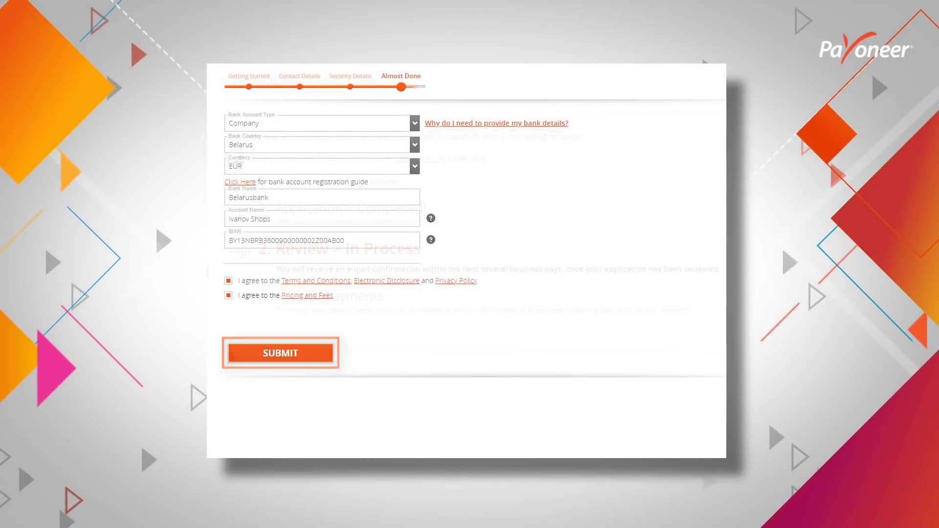
left_click(280, 353)
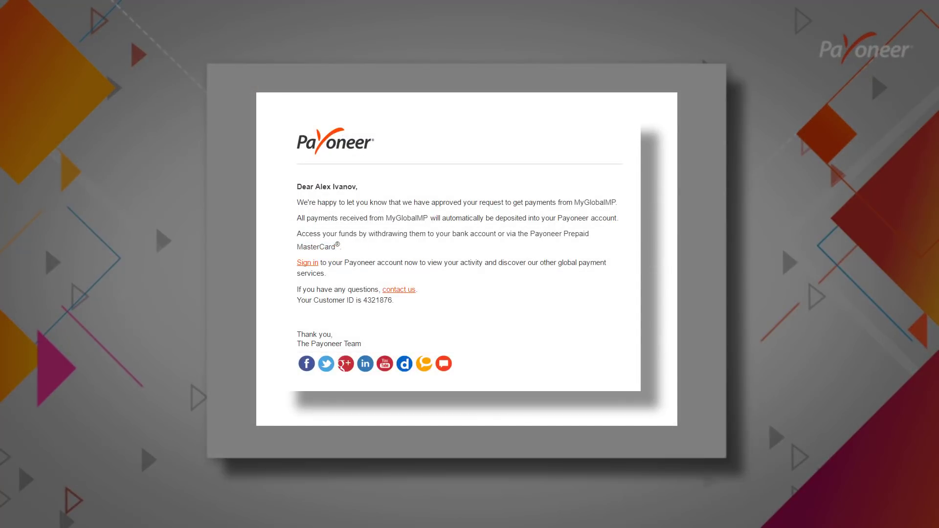
View the approval email confirming payments from MyGlobalMP are approved
left_click(307, 263)
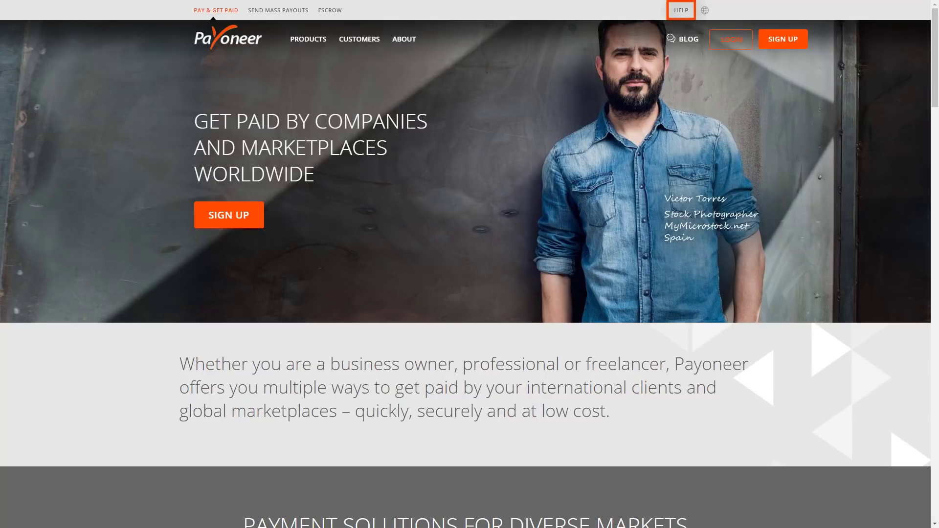
Go to HELP in the top bar to reach the Payoneer Support Center
left_click(681, 10)
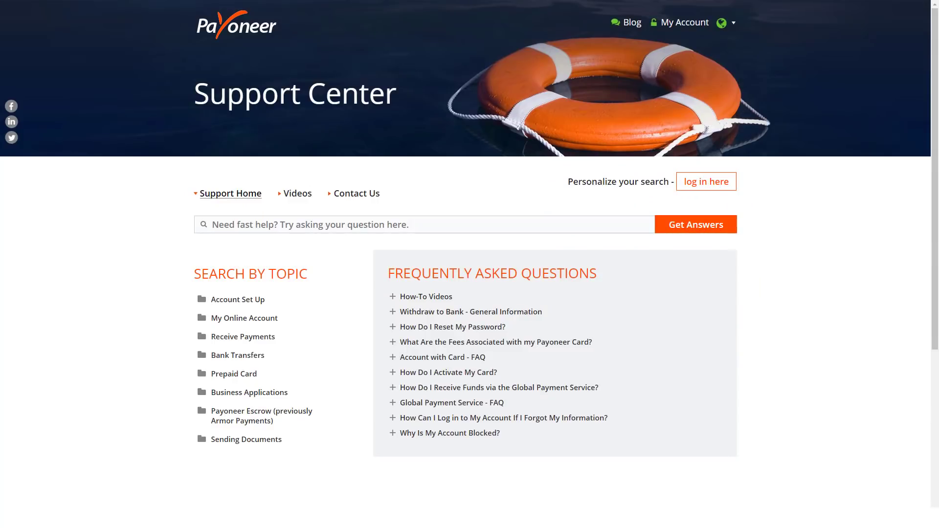